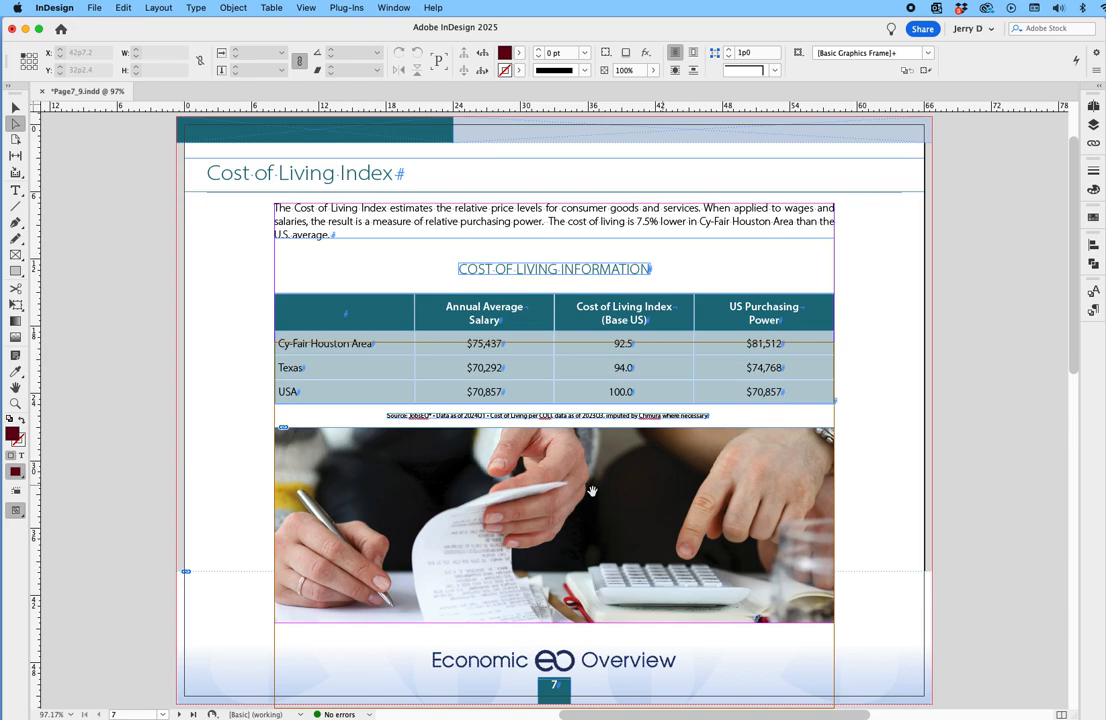
Step: Review and dismiss the package summary, then Edit Original on the hands-and-calculator photo
{"action": "left_click", "coordinate": [95, 9]}
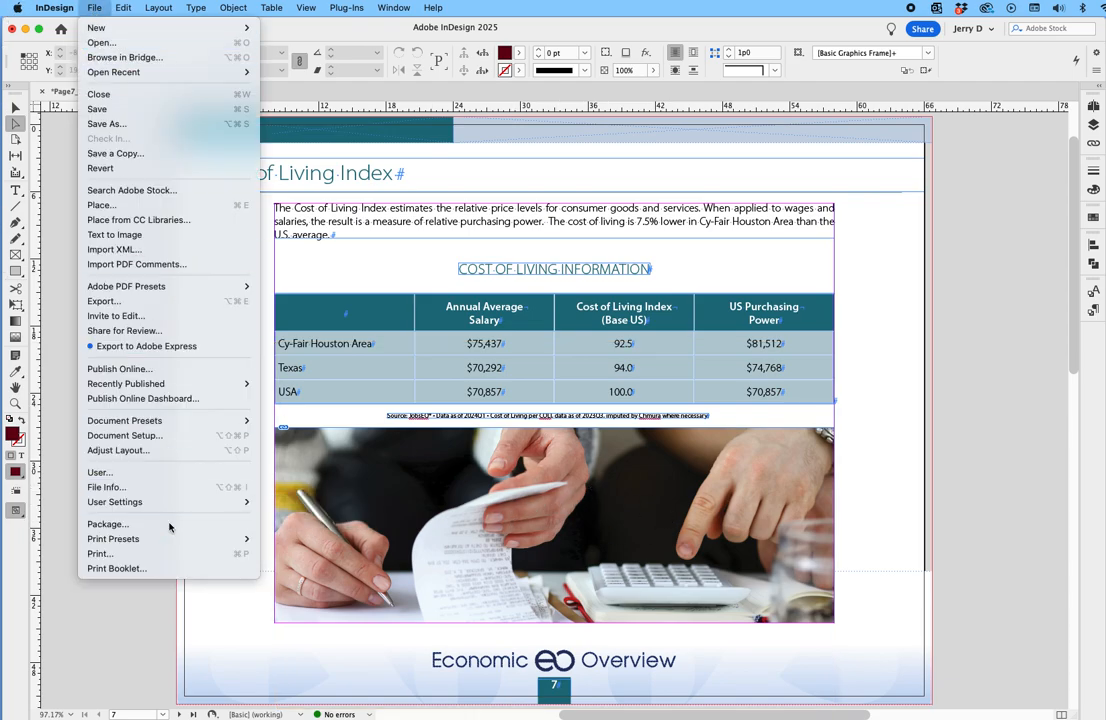
{"action": "left_click", "coordinate": [107, 524]}
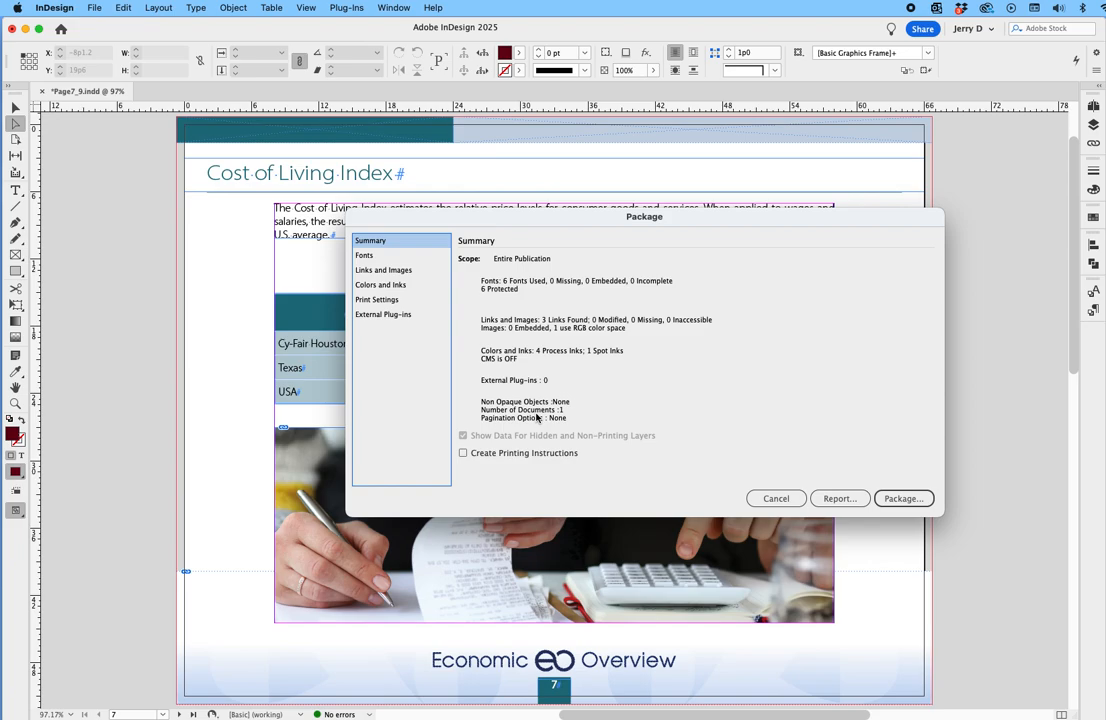
{"action": "left_click", "coordinate": [383, 270]}
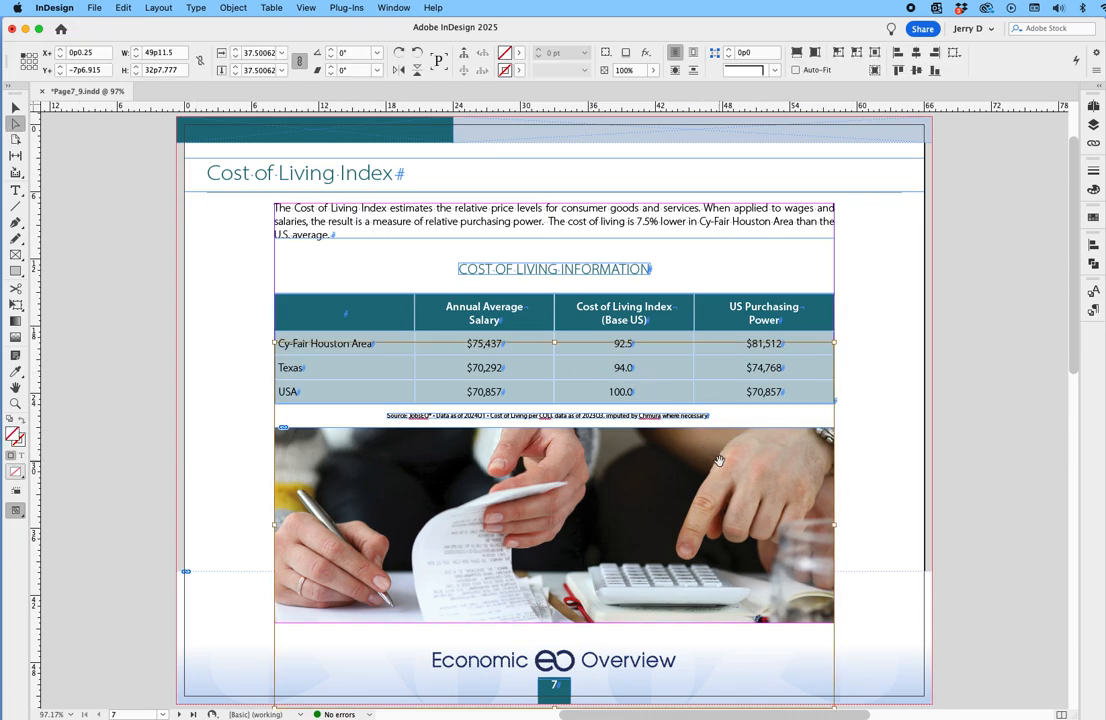
{"action": "right_click", "coordinate": [719, 460]}
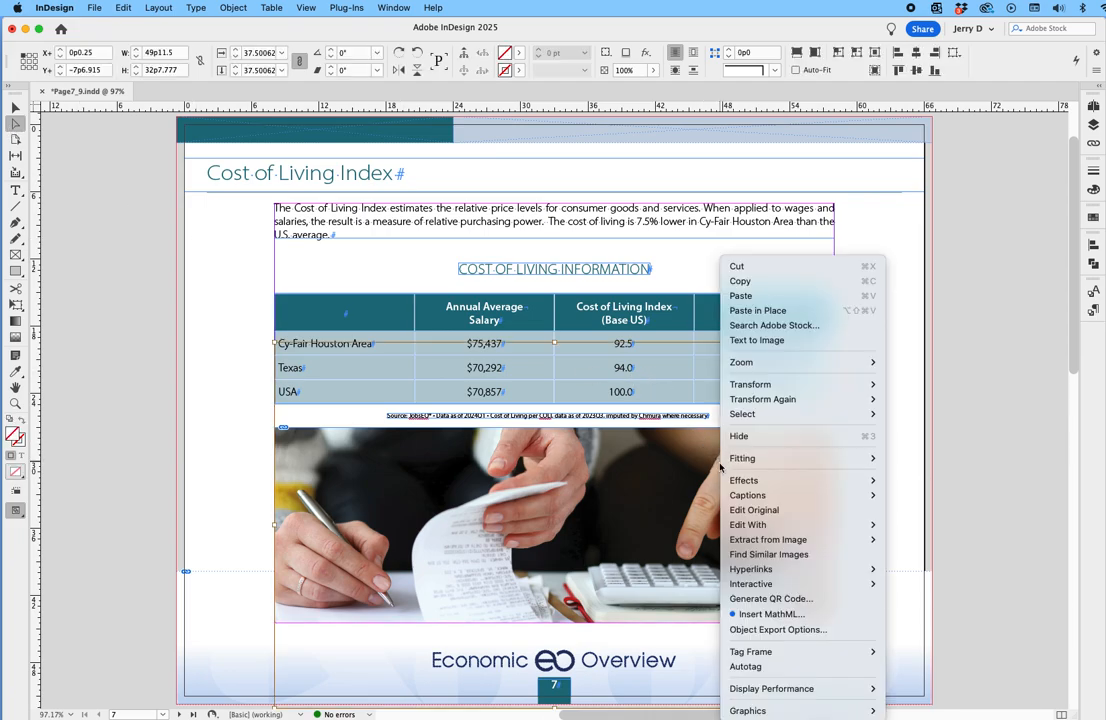
{"action": "mouse_move", "coordinate": [754, 510]}
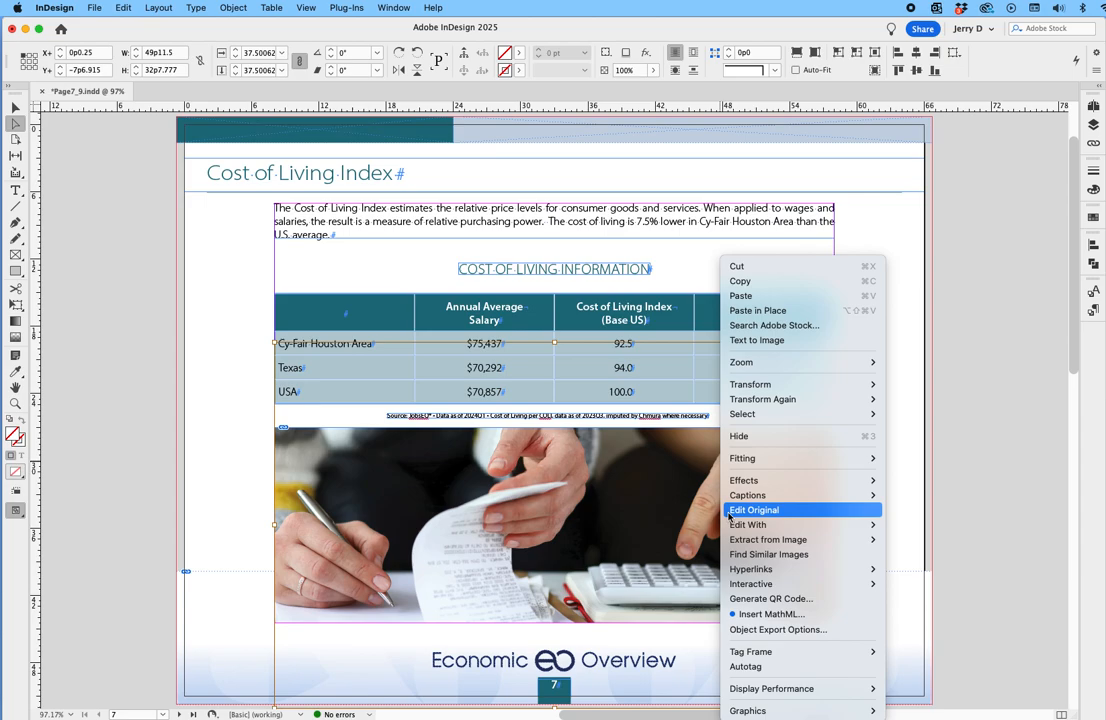
{"action": "left_click", "coordinate": [754, 509]}
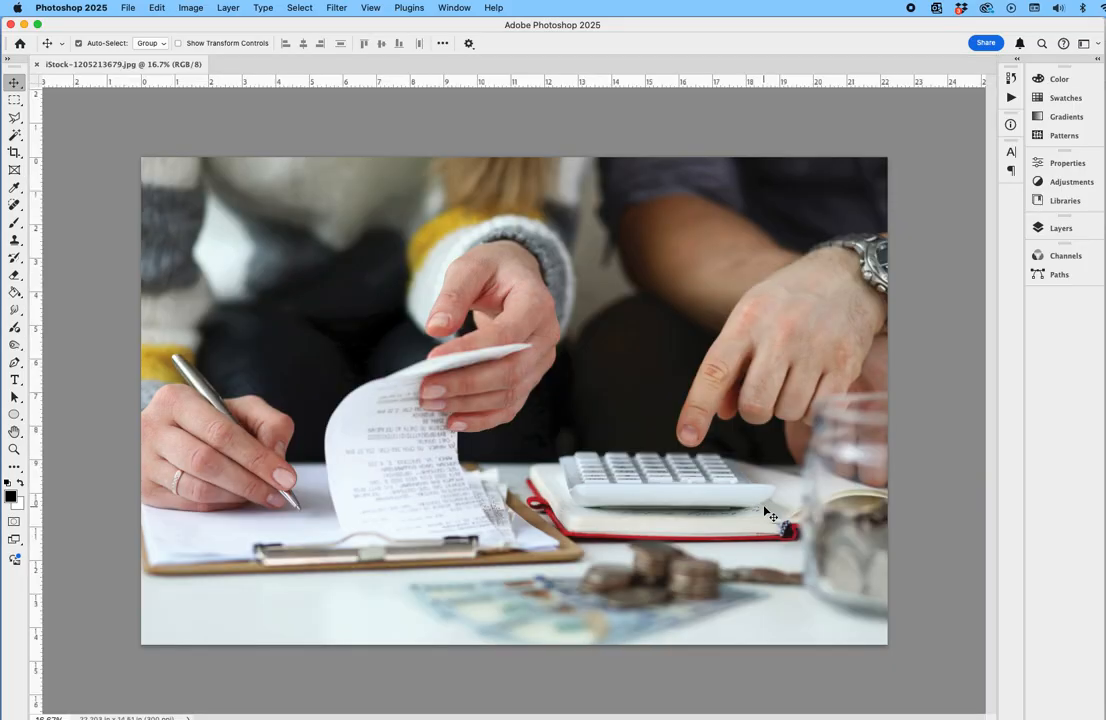
{"action": "mouse_move", "coordinate": [630, 399]}
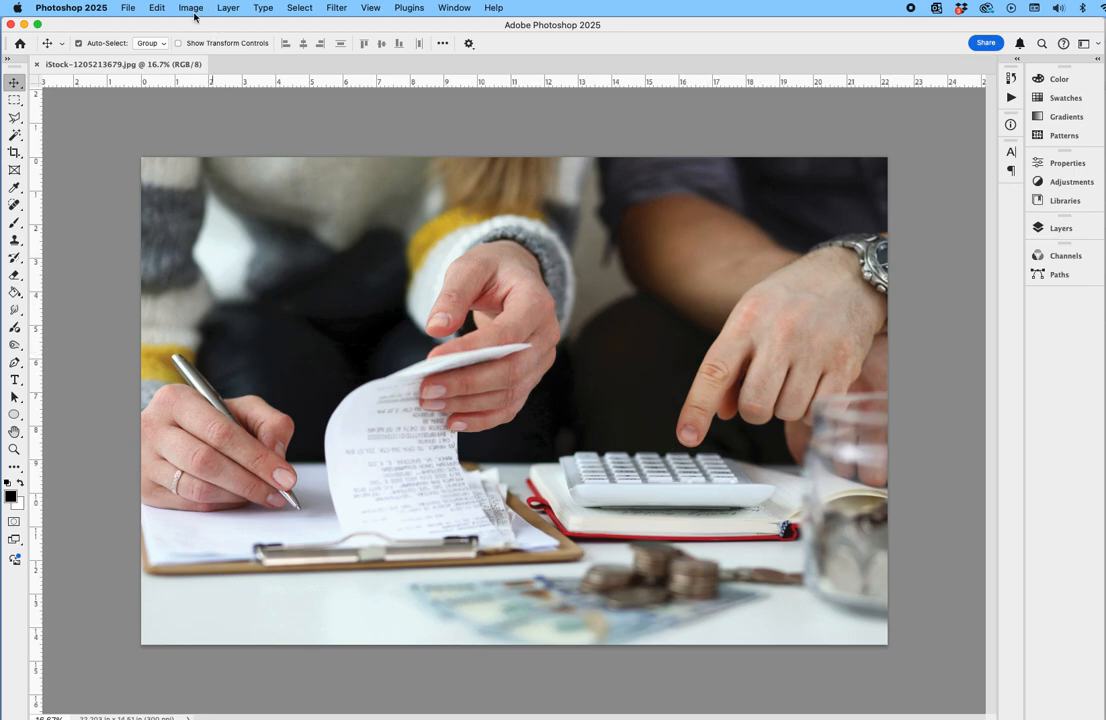
Step: Switch the photo's Image Mode to CMYK Color, accept the profile warning, and save and close
{"action": "left_click", "coordinate": [189, 8]}
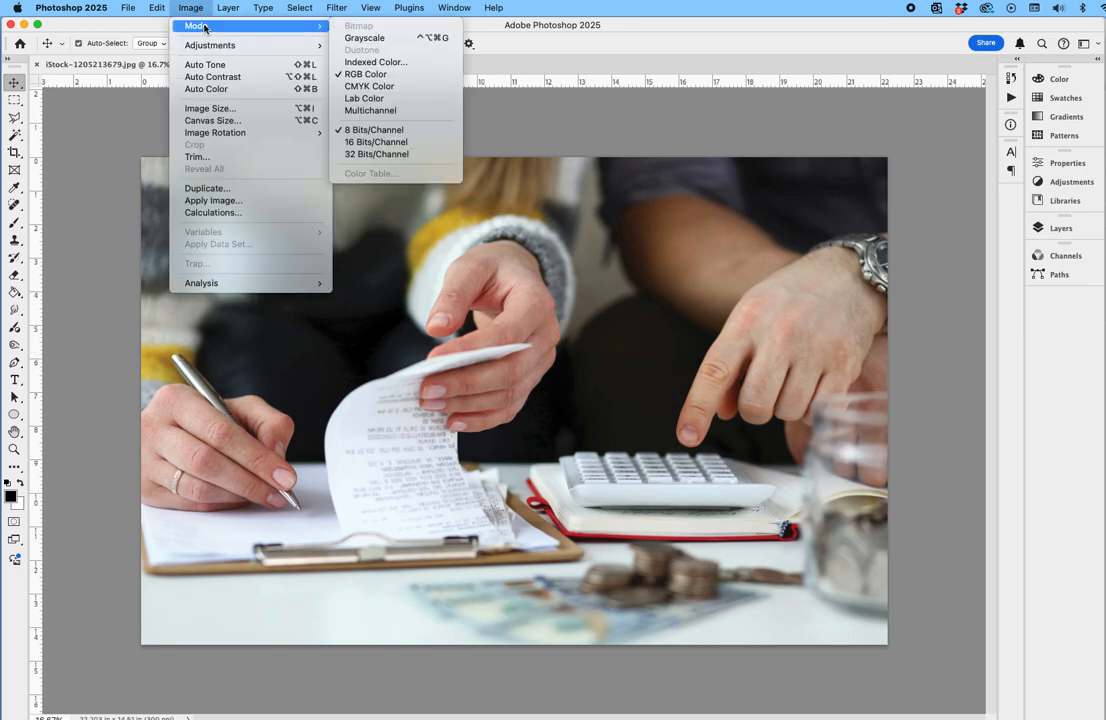
{"action": "mouse_move", "coordinate": [369, 86]}
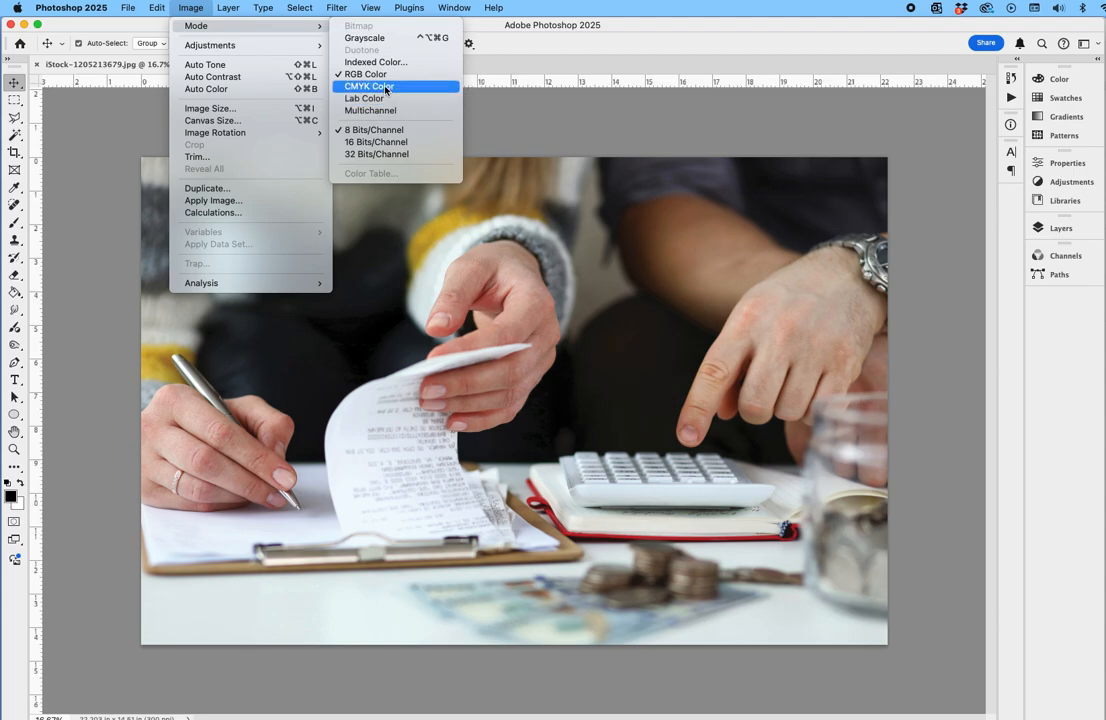
{"action": "left_click", "coordinate": [363, 86]}
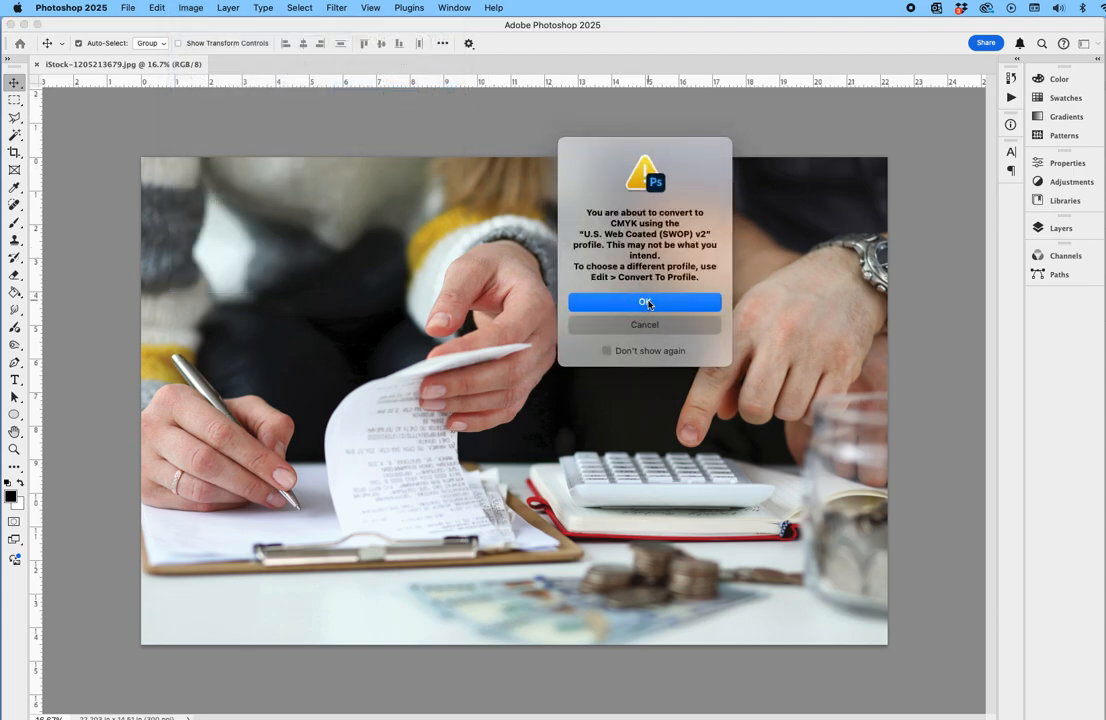
{"action": "left_click", "coordinate": [644, 302]}
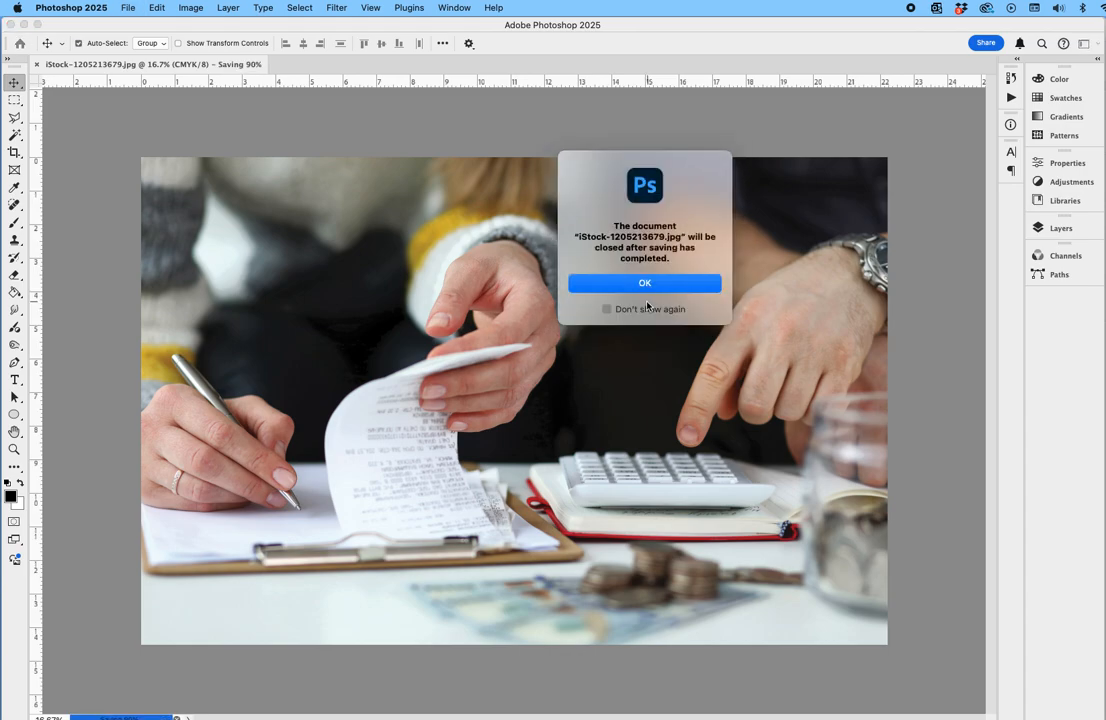
{"action": "left_click", "coordinate": [645, 283]}
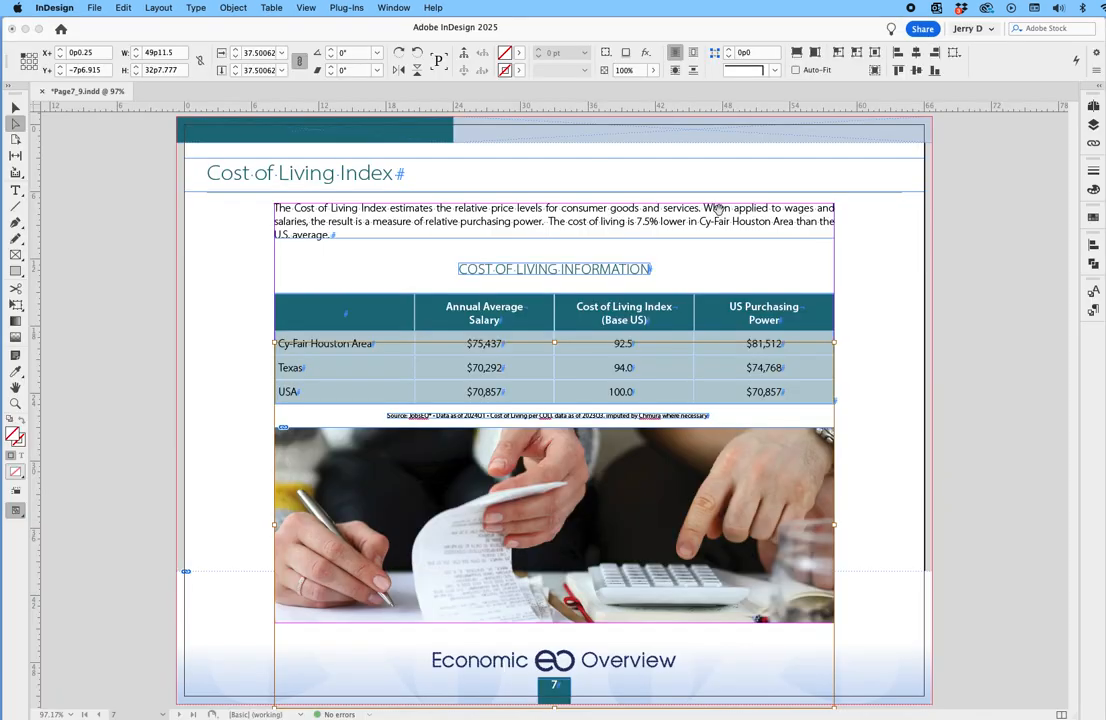
{"action": "mouse_move", "coordinate": [730, 450]}
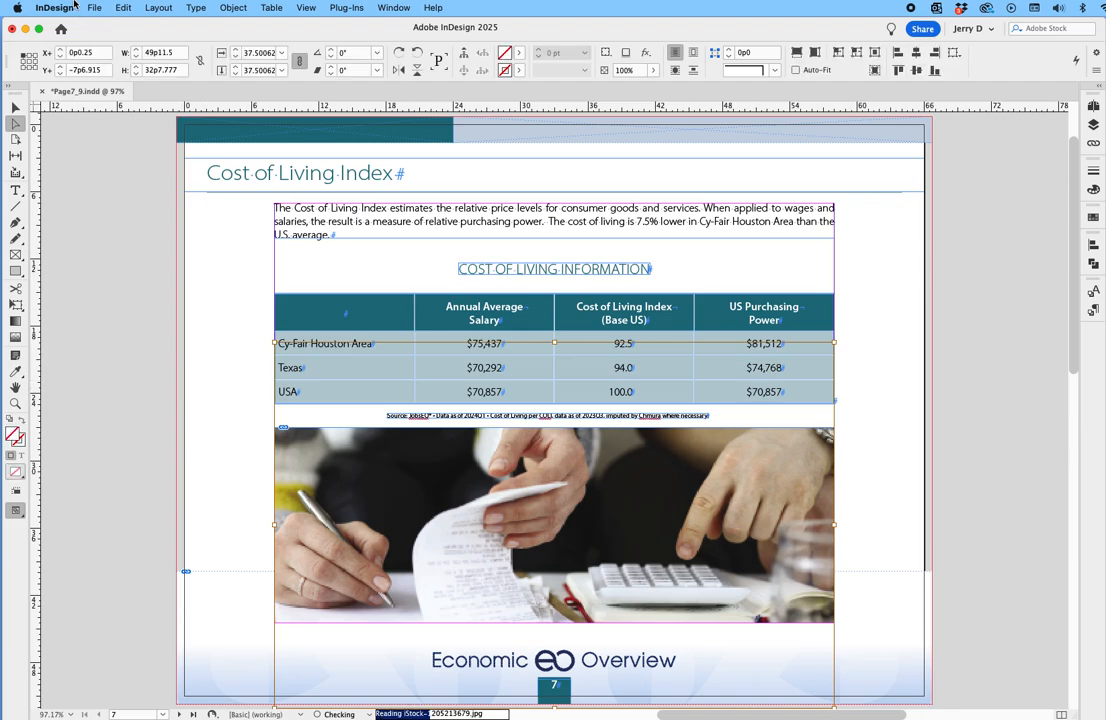
Step: Rerun the Package check, confirm Links and Images shows 0 RGB images, and cancel
{"action": "left_click", "coordinate": [65, 11]}
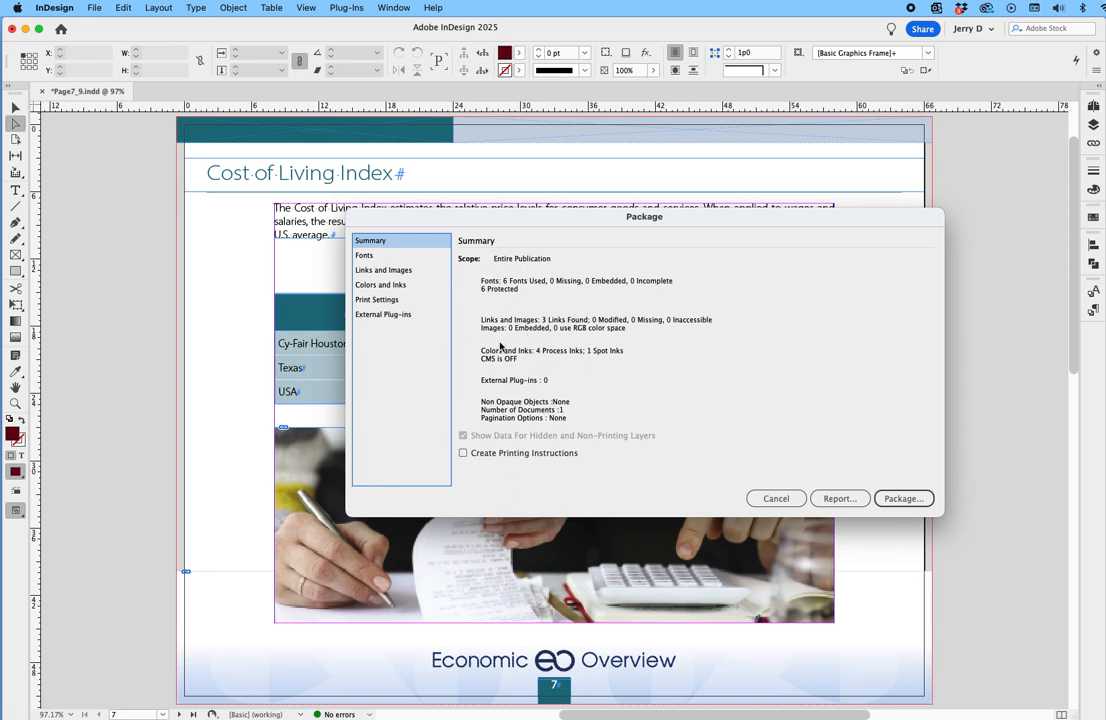
{"action": "left_click", "coordinate": [384, 270]}
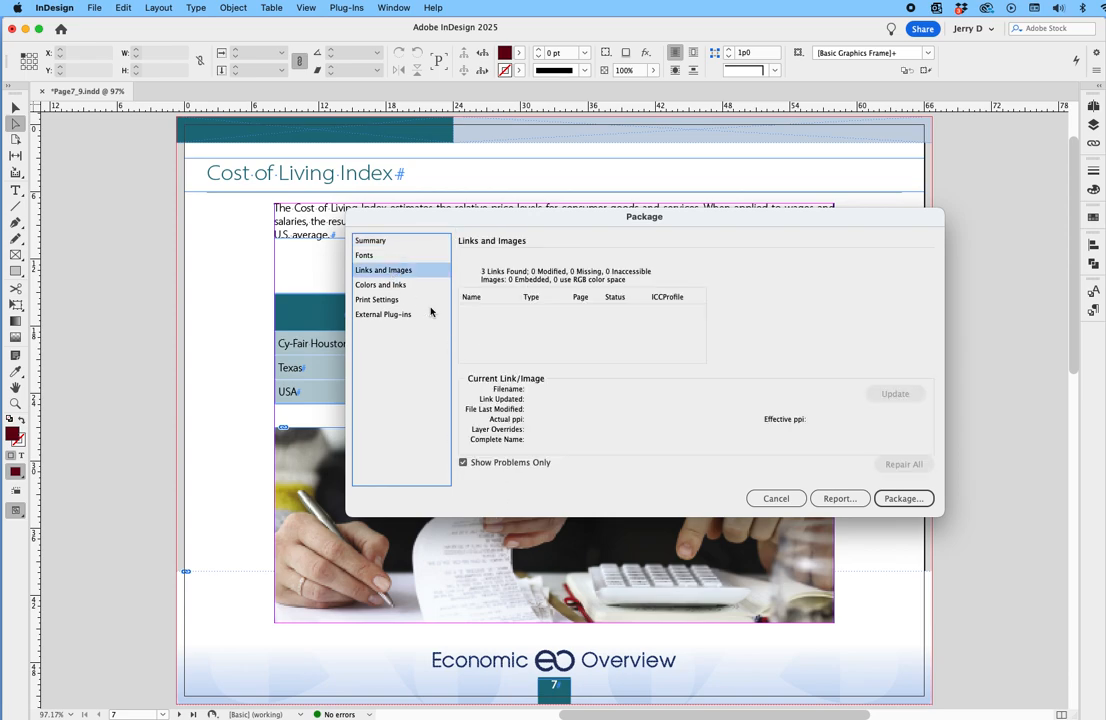
{"action": "mouse_move", "coordinate": [745, 397]}
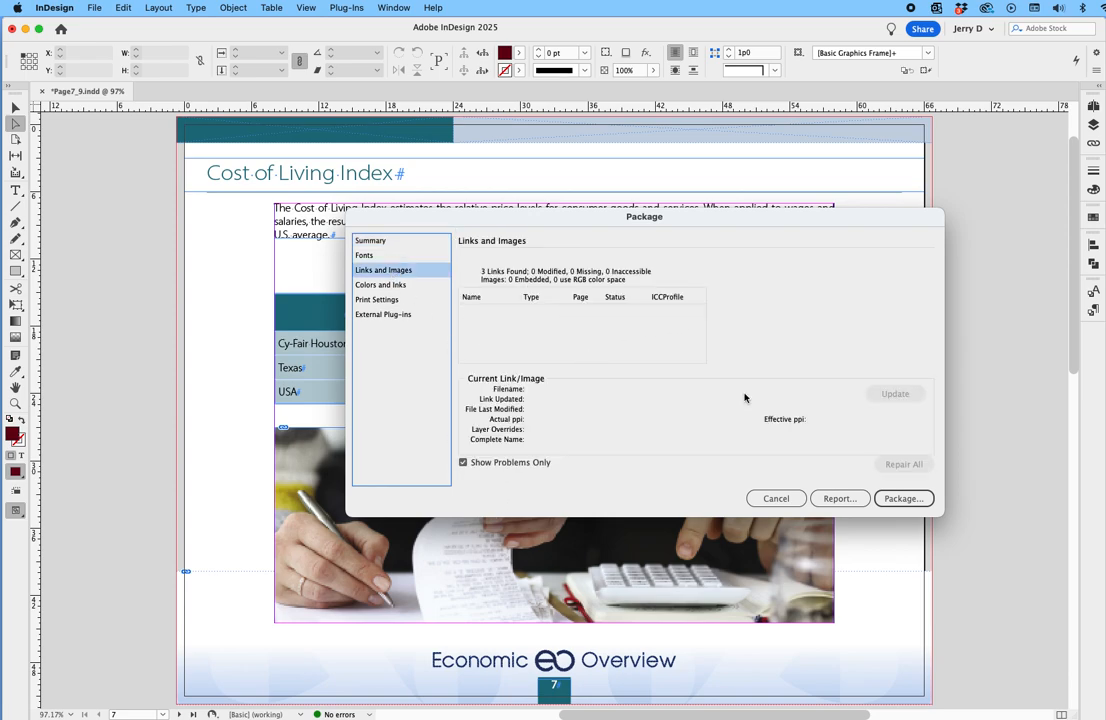
{"action": "mouse_move", "coordinate": [720, 473]}
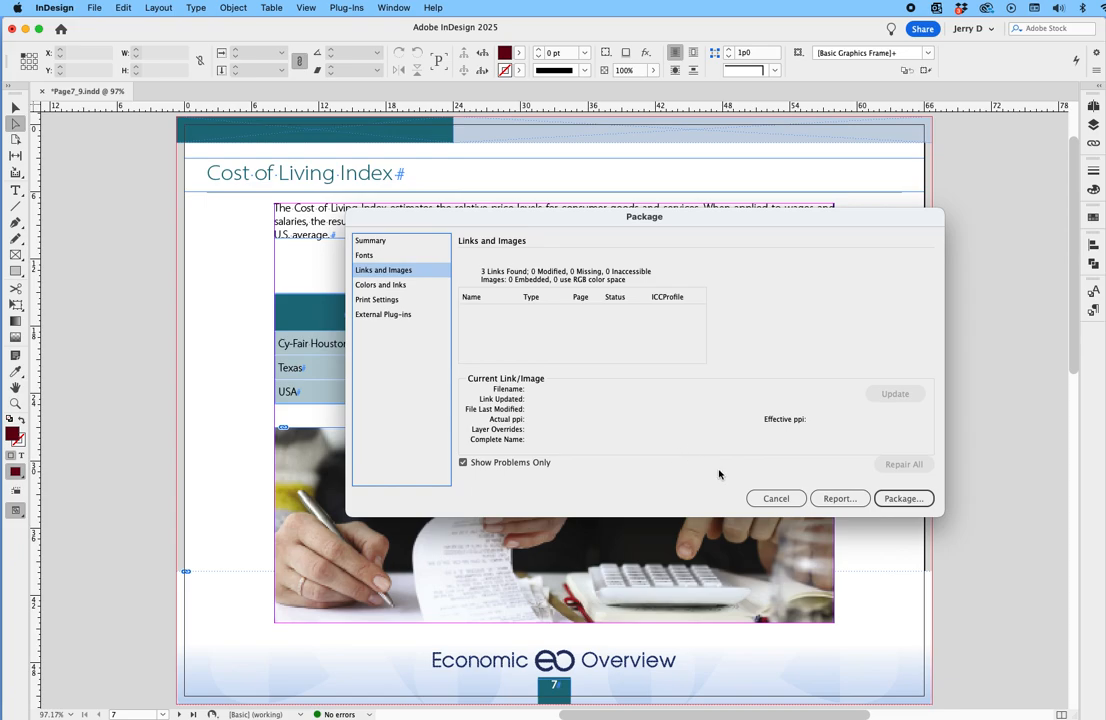
{"action": "left_click", "coordinate": [776, 498]}
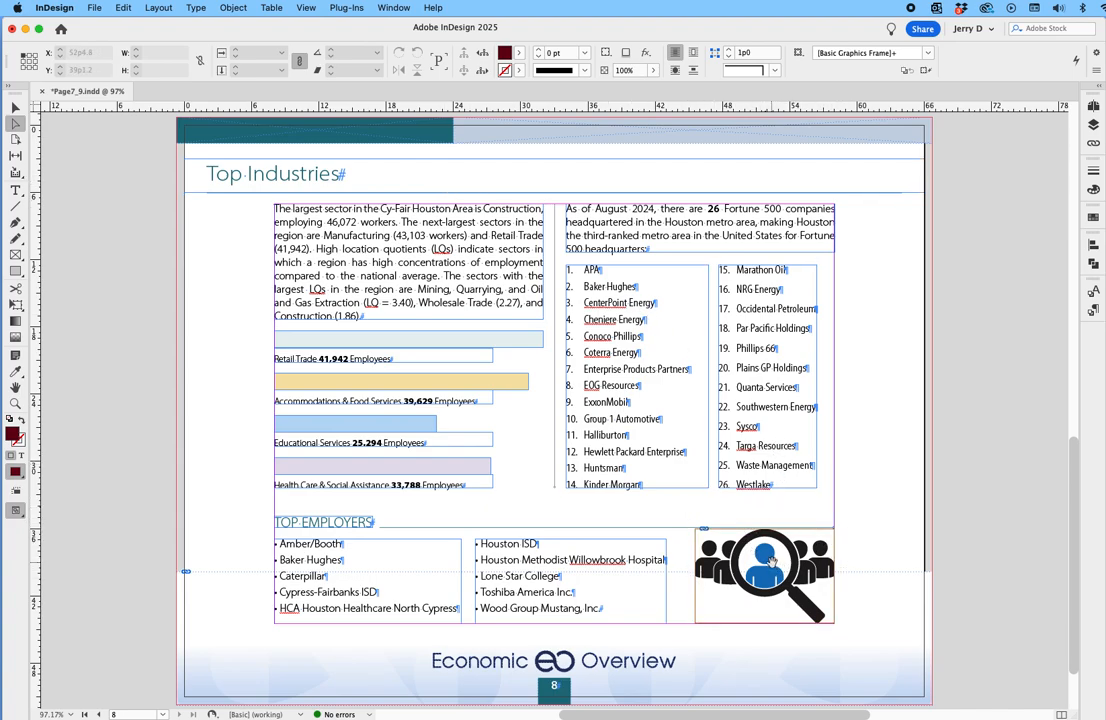
Step: Select the page 8 magnifying-glass people icon and choose Edit Original from its context menu
{"action": "left_click", "coordinate": [763, 577]}
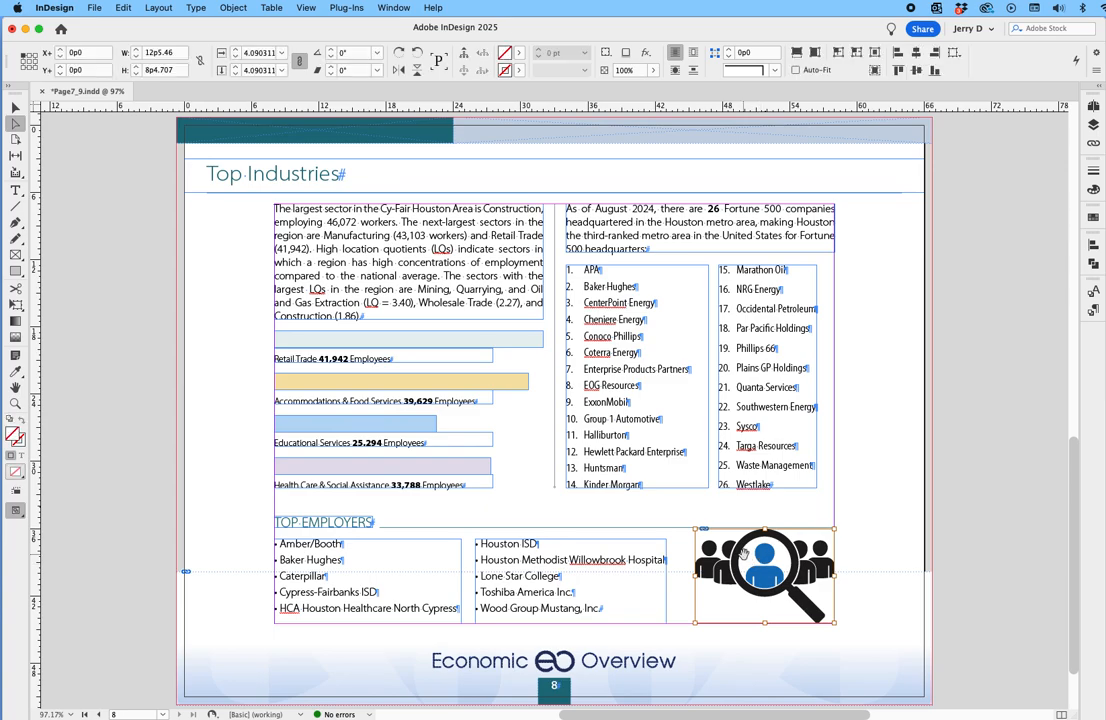
{"action": "right_click", "coordinate": [765, 570]}
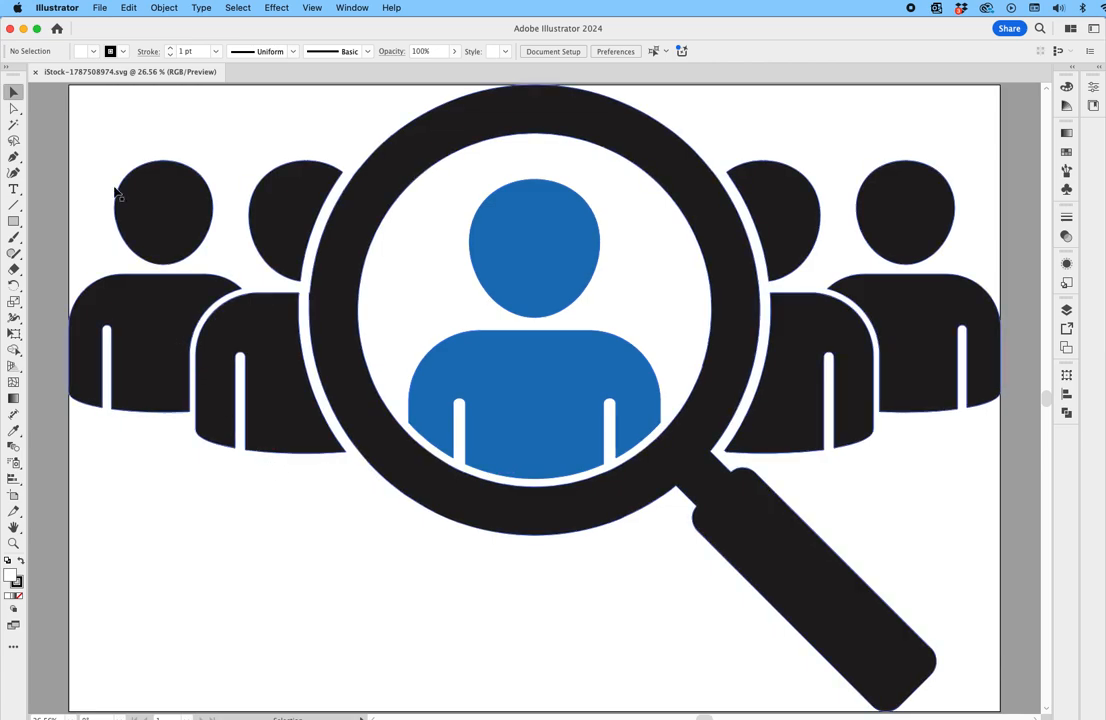
Step: Set the icon's File > Document Color Mode to CMYK Color
{"action": "left_click", "coordinate": [98, 8]}
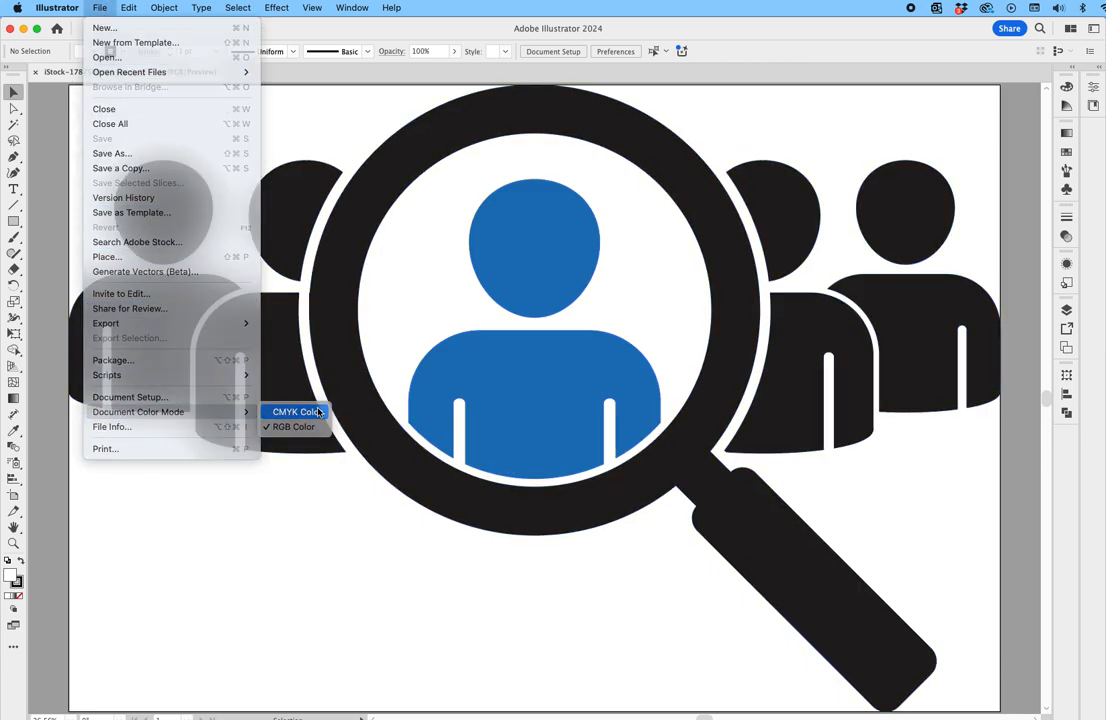
{"action": "left_click", "coordinate": [295, 411]}
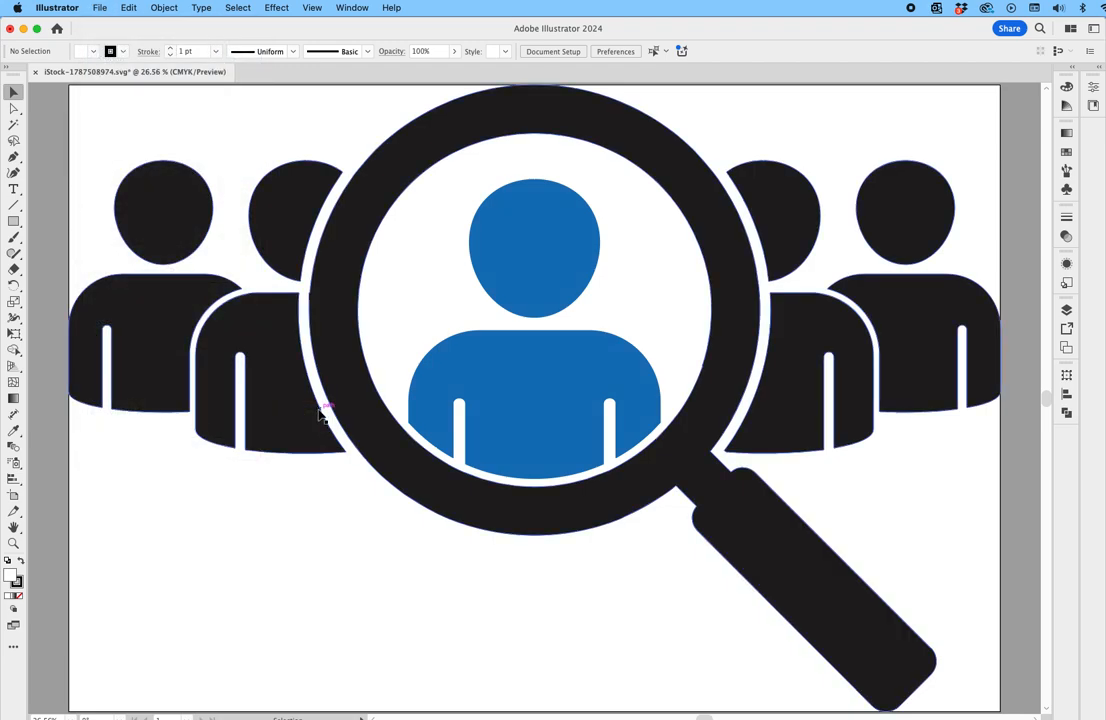